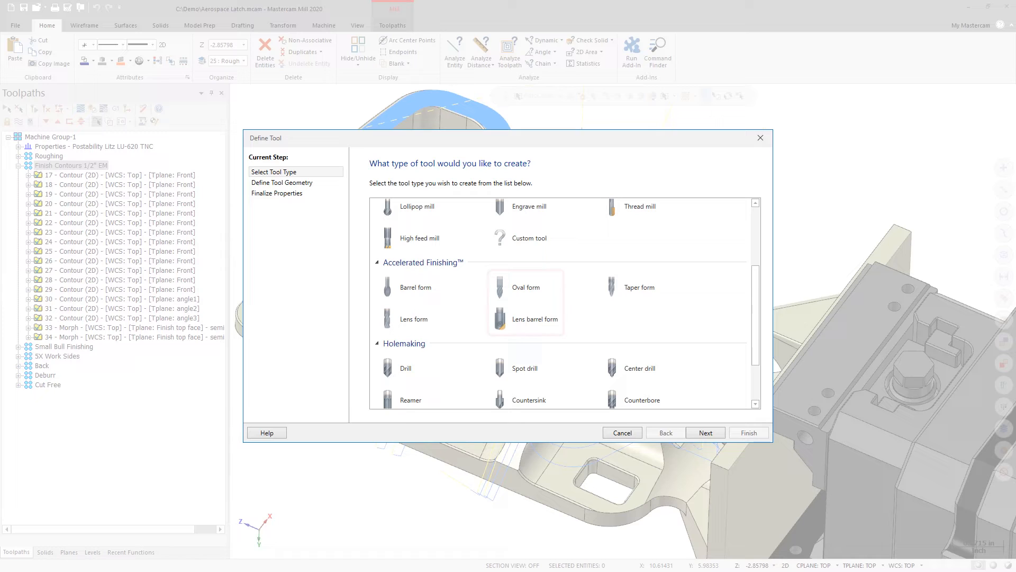
# Step: Choose the Tap tool type under Holemaking in the Define Tool wizard
pyautogui.click(526, 287)
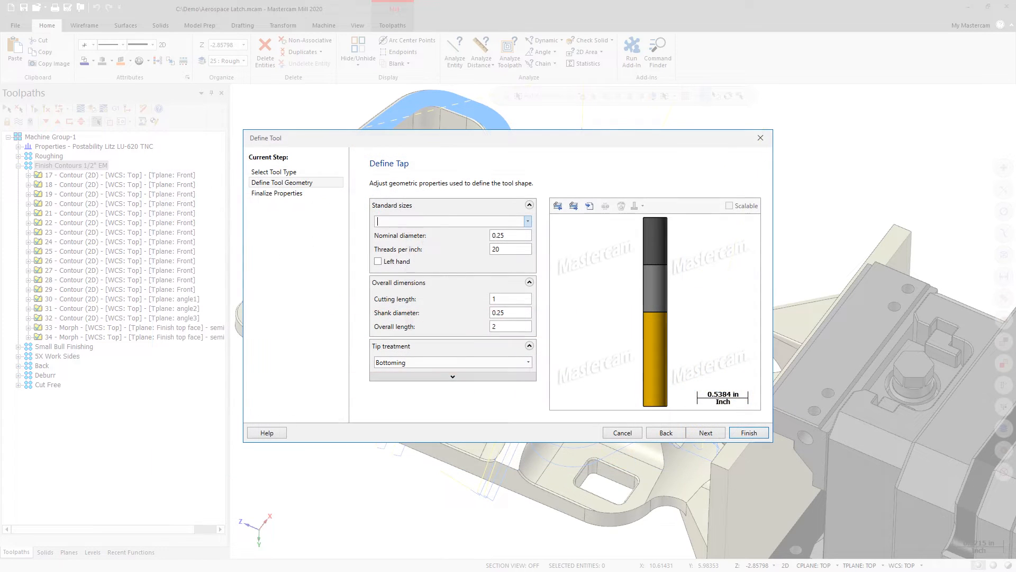
pyautogui.click(447, 221)
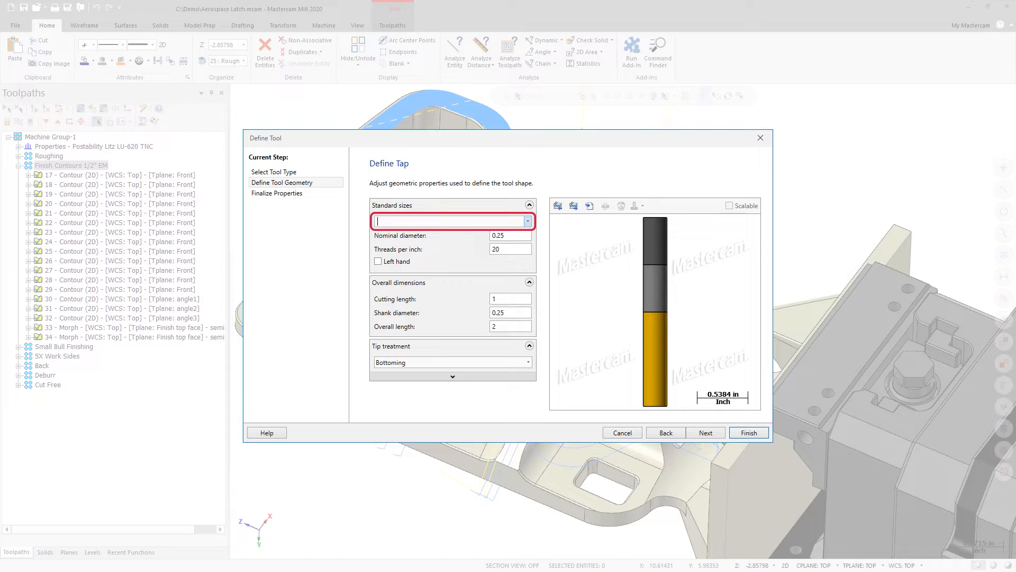
pyautogui.click(527, 222)
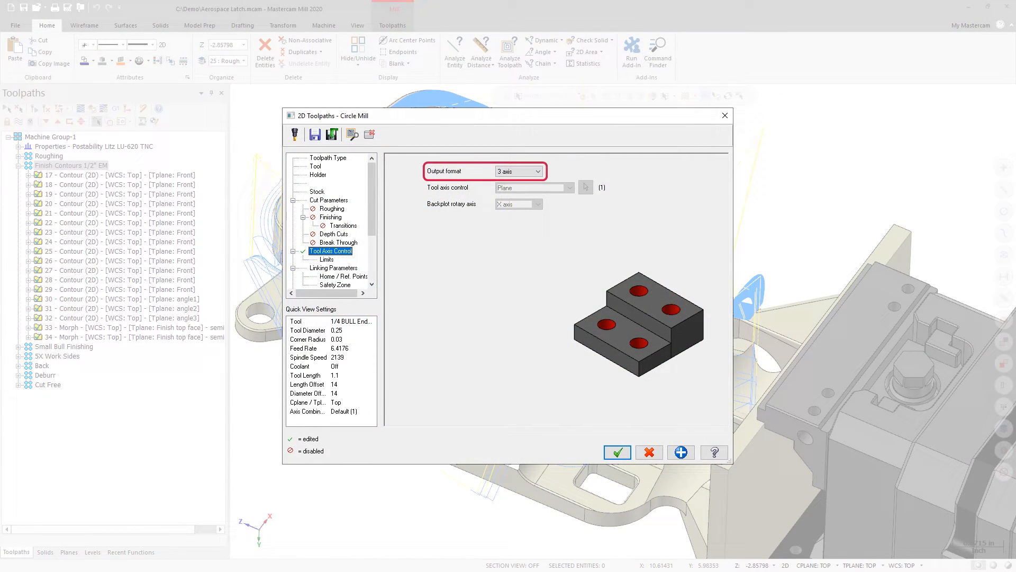
# Step: Show the Tool Axis Control page of the Circle Mill 2D toolpath
pyautogui.click(537, 171)
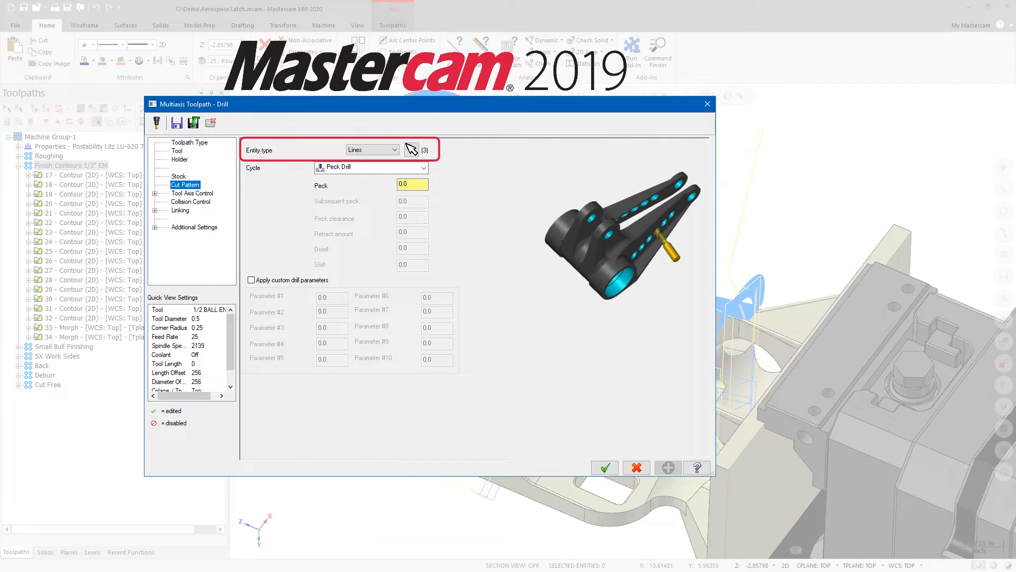
# Step: Show the Cut Pattern page of the Multiaxis Drill toolpath with Entity type set to lines
pyautogui.click(411, 149)
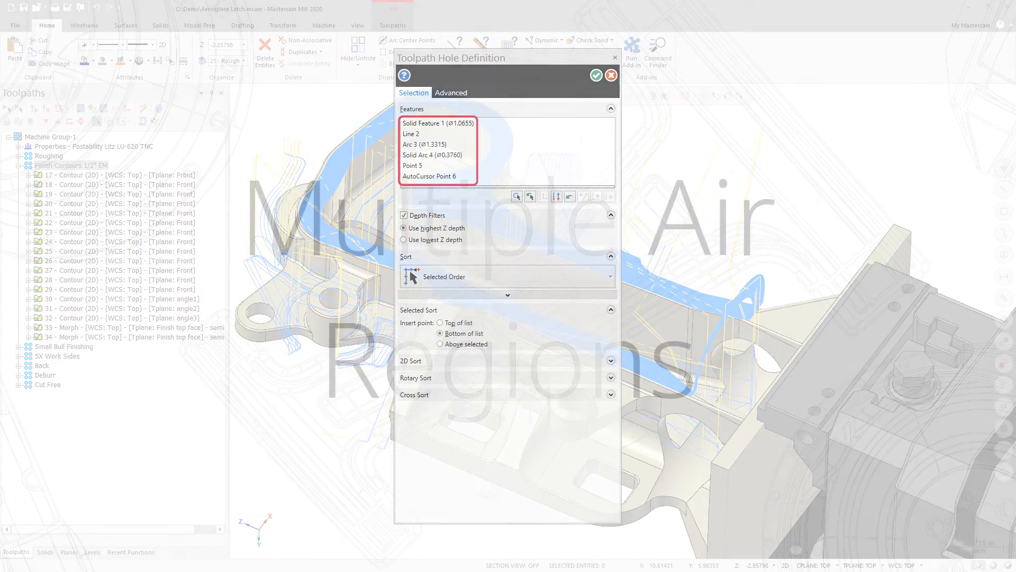
# Step: Add solid features, a line, arcs and points to the hole Features list
pyautogui.click(595, 75)
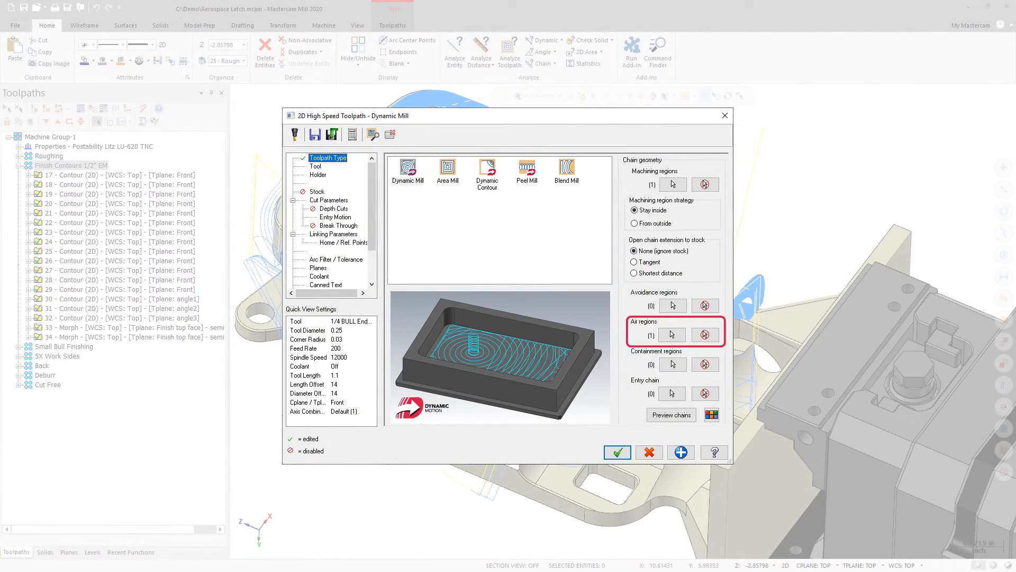
# Step: Select an air region chain for the Dynamic Mill toolpath on the part
pyautogui.click(671, 334)
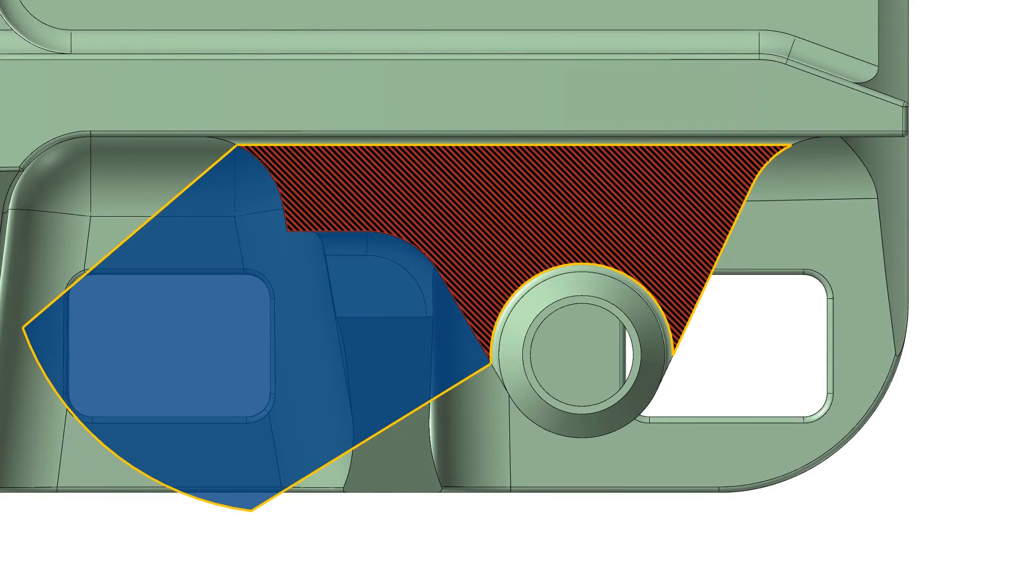